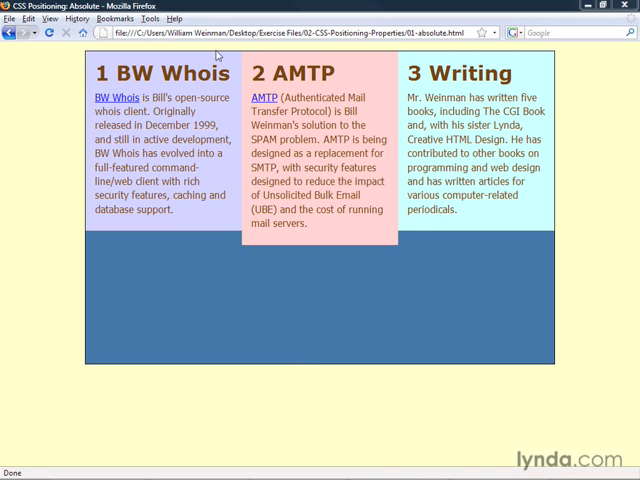
mouse_move(84, 291)
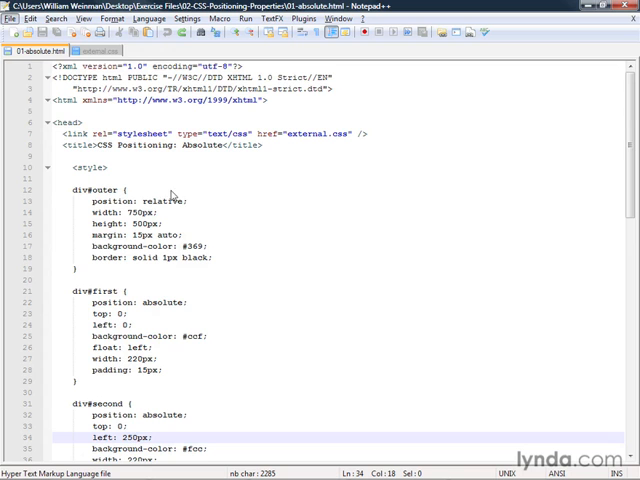
Scroll through 01-absolute.html to review the outer, first, second and third div style rules
scroll(down, 3)
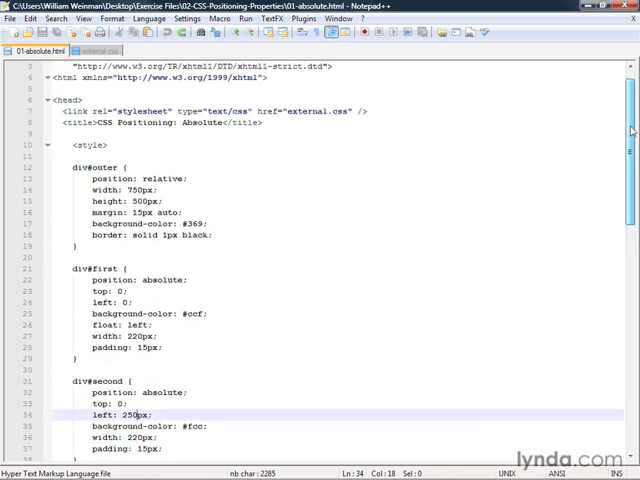
scroll(down, 3)
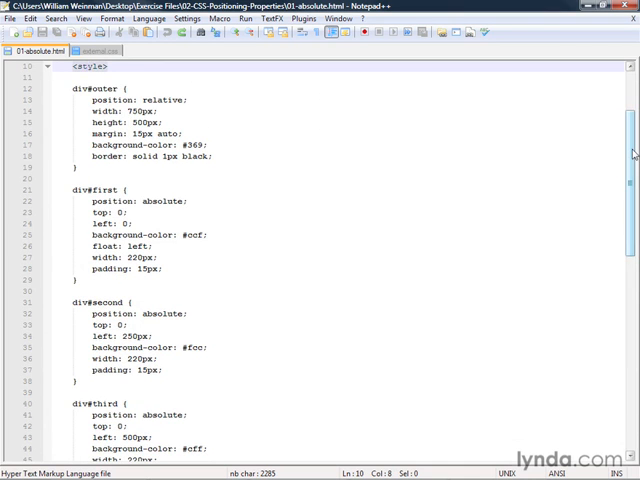
scroll(down, 3)
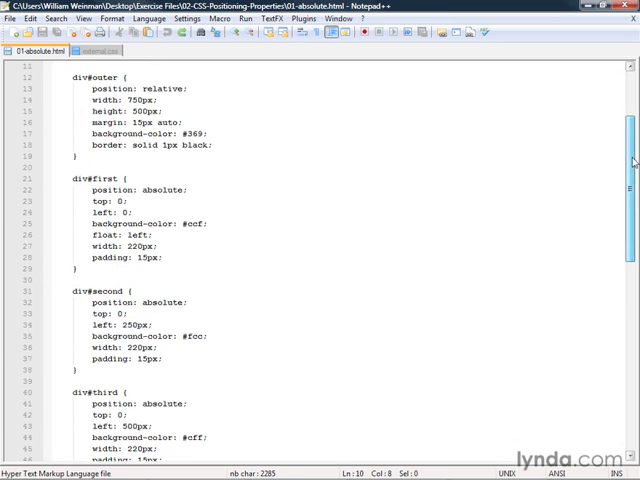
scroll(down, 3)
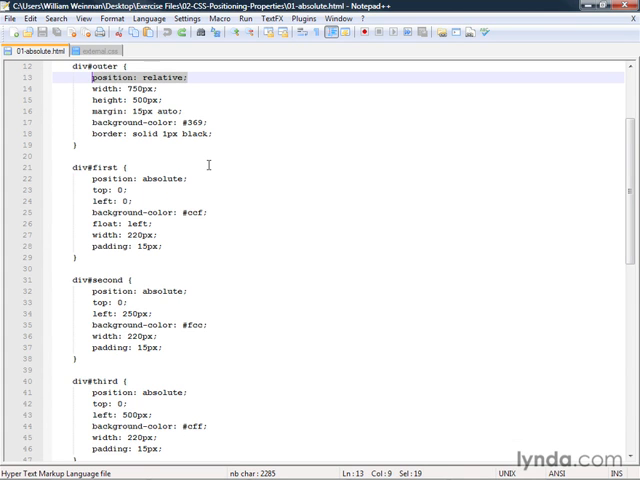
mouse_move(113, 391)
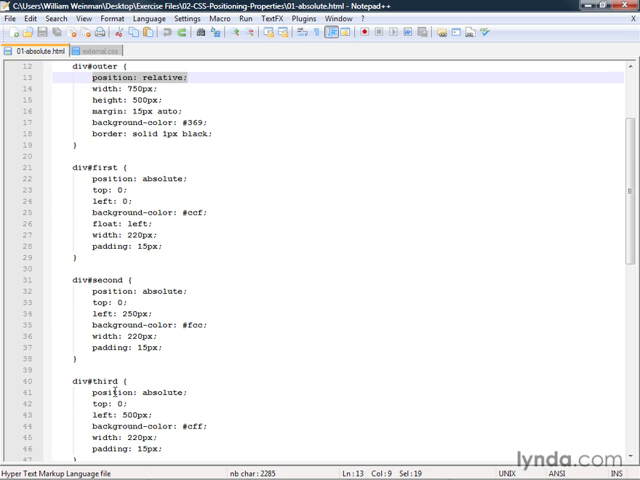
click(135, 178)
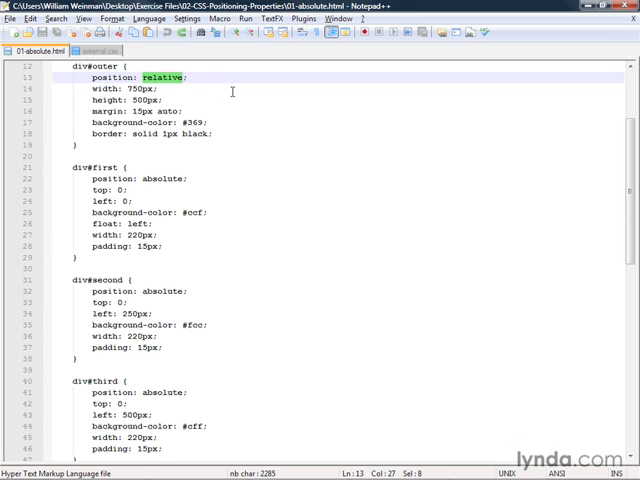
text(static)
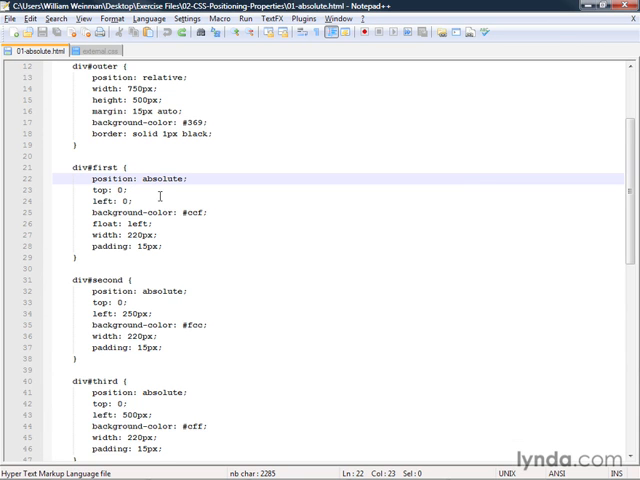
Scroll down through the CSS rules before viewing the three-column page in Firefox
scroll(down, 3)
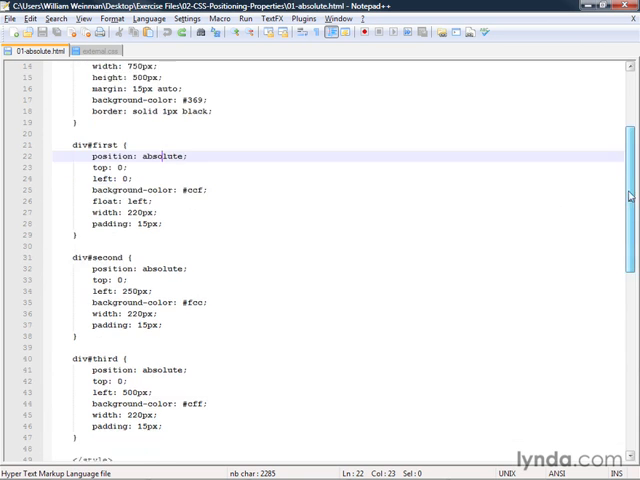
scroll(down, 3)
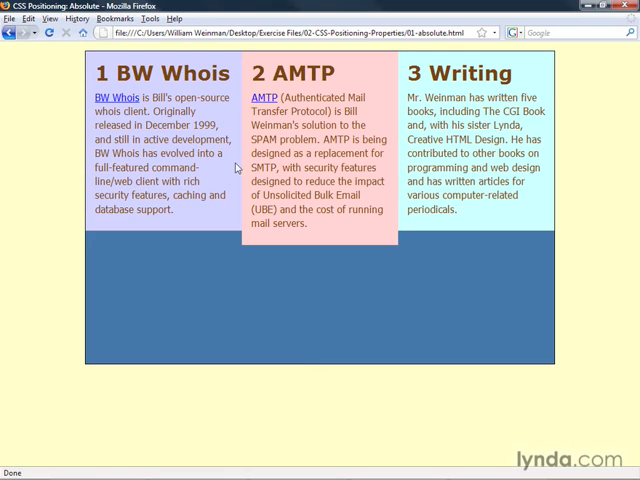
mouse_move(398, 169)
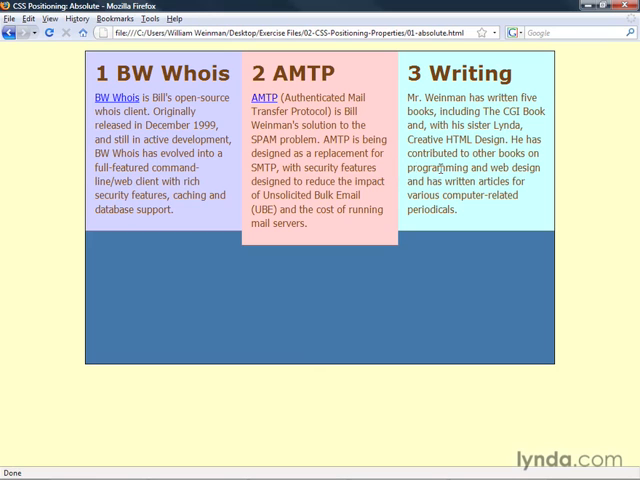
mouse_move(75, 105)
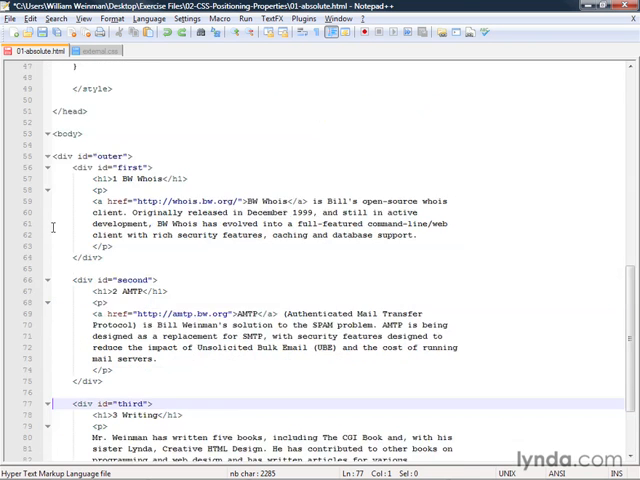
Scroll up to the div#second rule and change its left offset to 300px
scroll(up, 3)
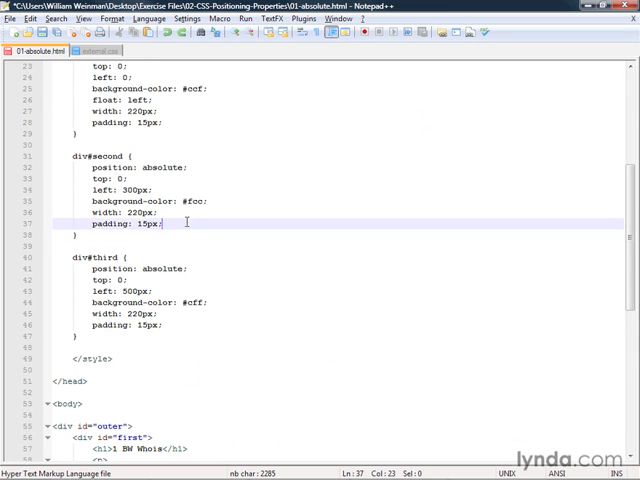
Type 'z-index: 1' on a new line after div#second's padding declaration
scroll(down, 3)
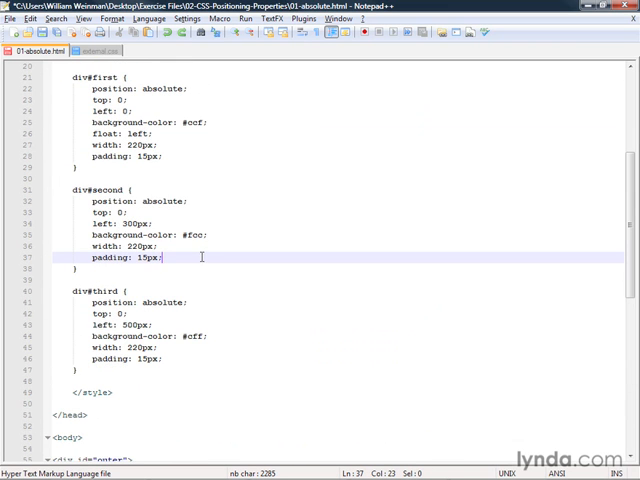
text(z)
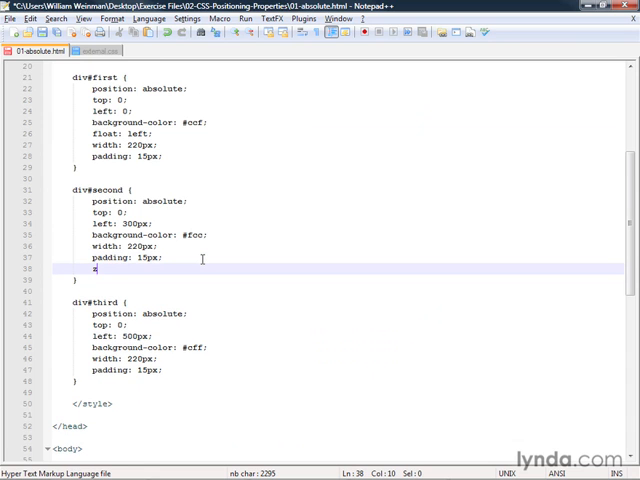
text(-index:)
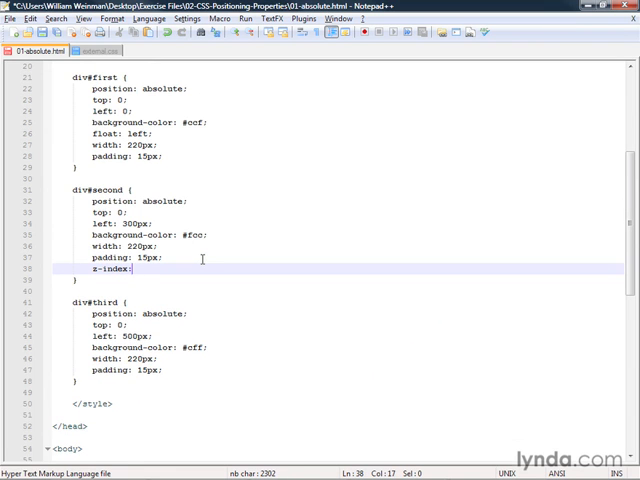
text(1)
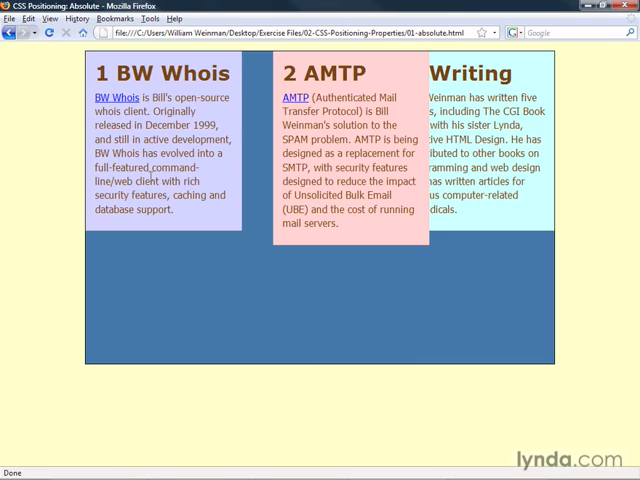
mouse_move(57, 57)
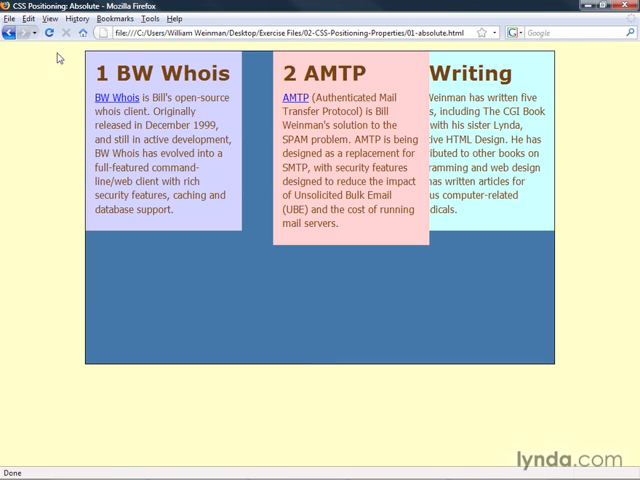
mouse_move(387, 251)
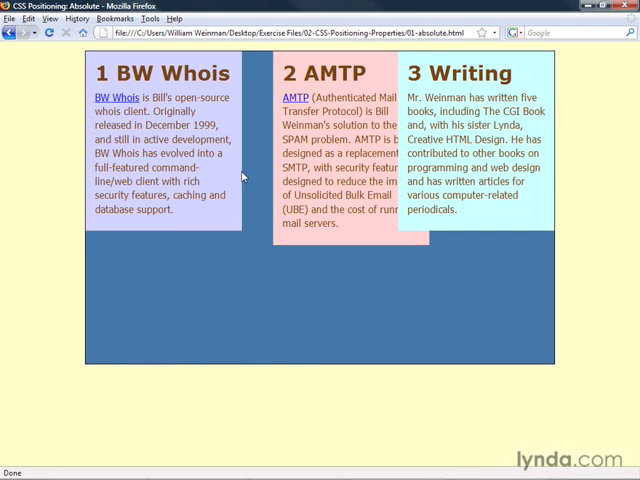
mouse_move(202, 178)
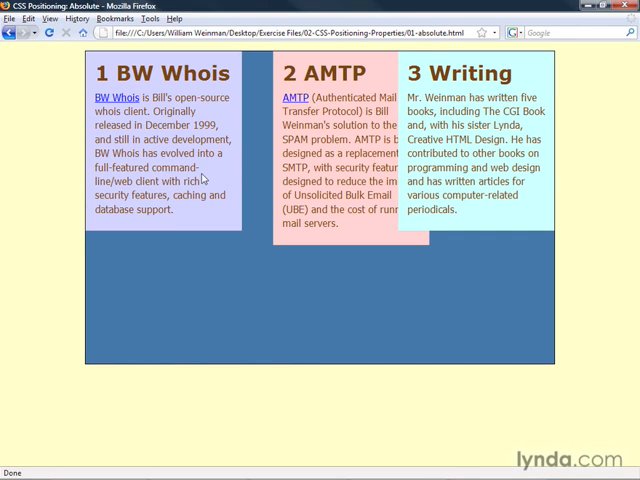
mouse_move(449, 170)
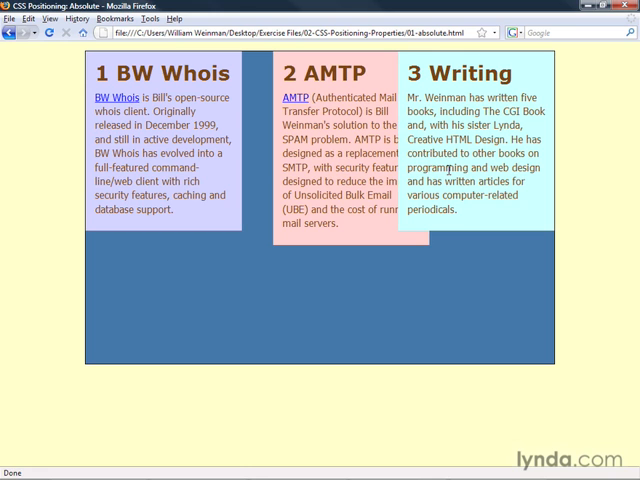